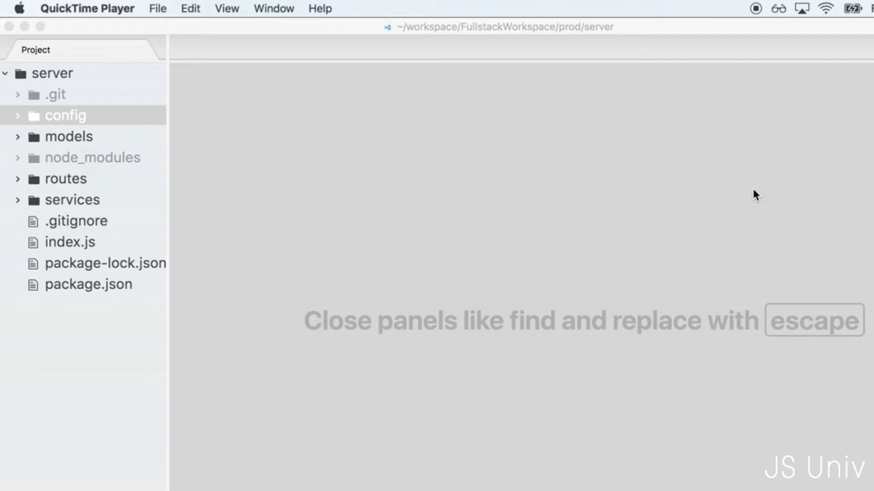
{"action": "mouse_move", "coordinate": [433, 178]}
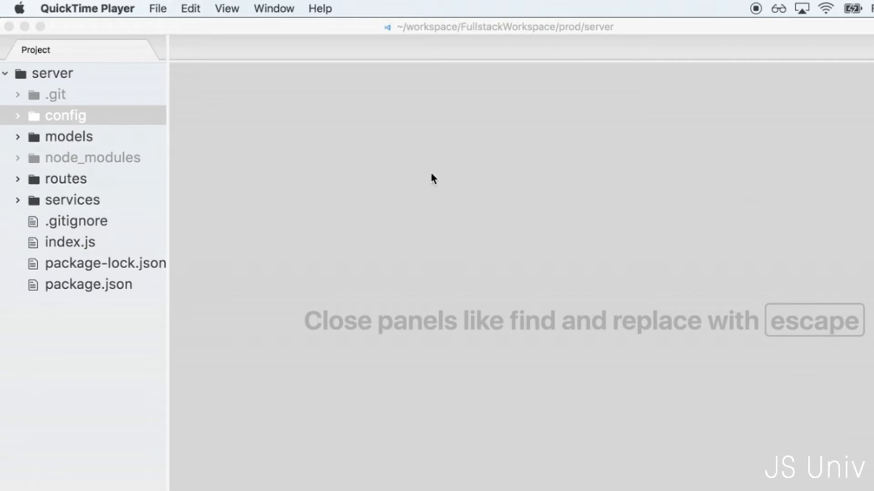
{"action": "mouse_move", "coordinate": [585, 315]}
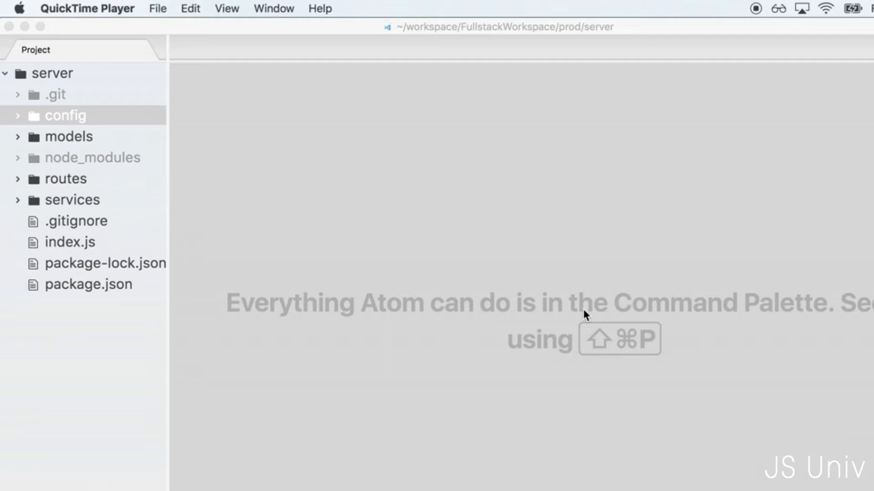
{"action": "mouse_move", "coordinate": [656, 407]}
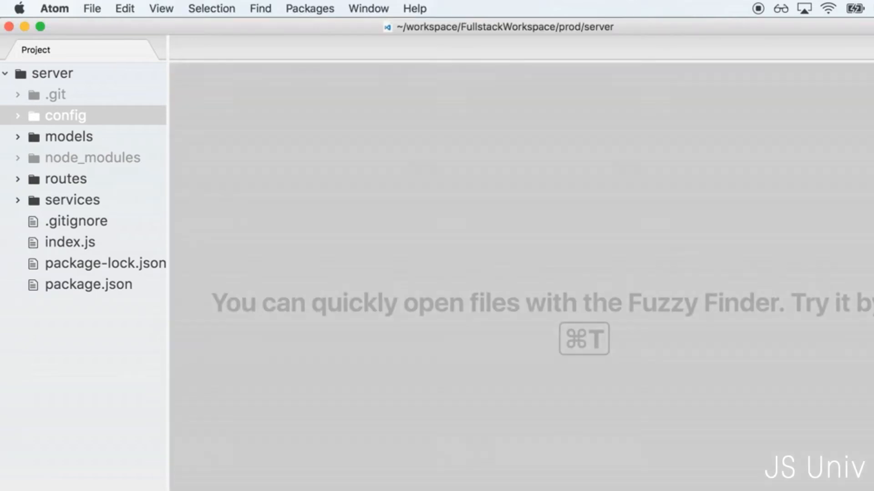
{"action": "mouse_move", "coordinate": [601, 469]}
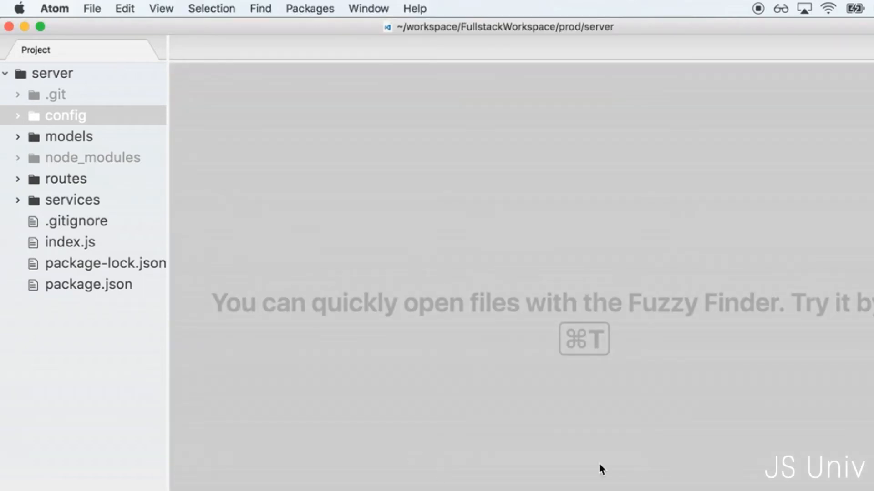
{"action": "mouse_move", "coordinate": [551, 452]}
{"action": "type", "text": "create react"}
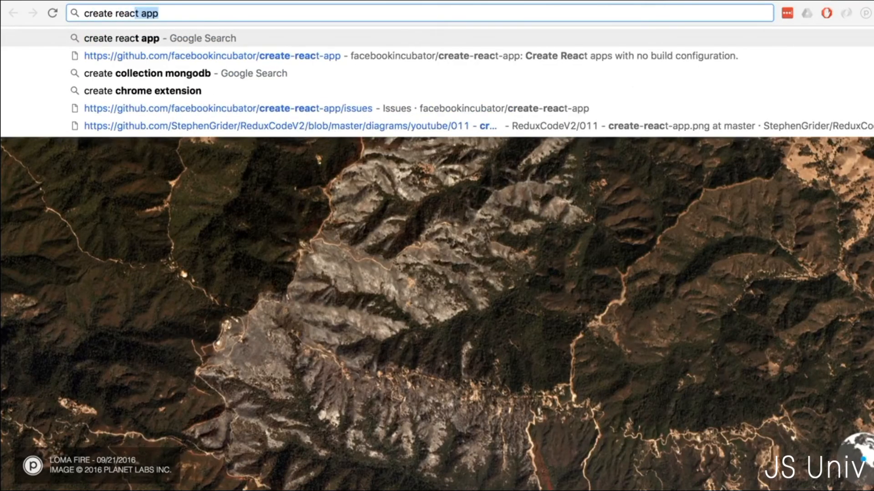
Step: Run the Google search for 'create react app' and bring up its results
{"action": "key", "text": "Return"}
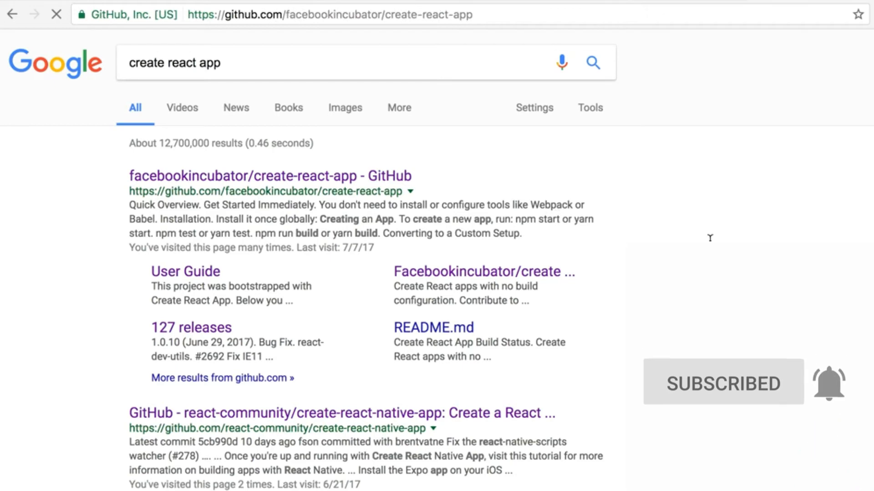
{"action": "left_click", "coordinate": [277, 175]}
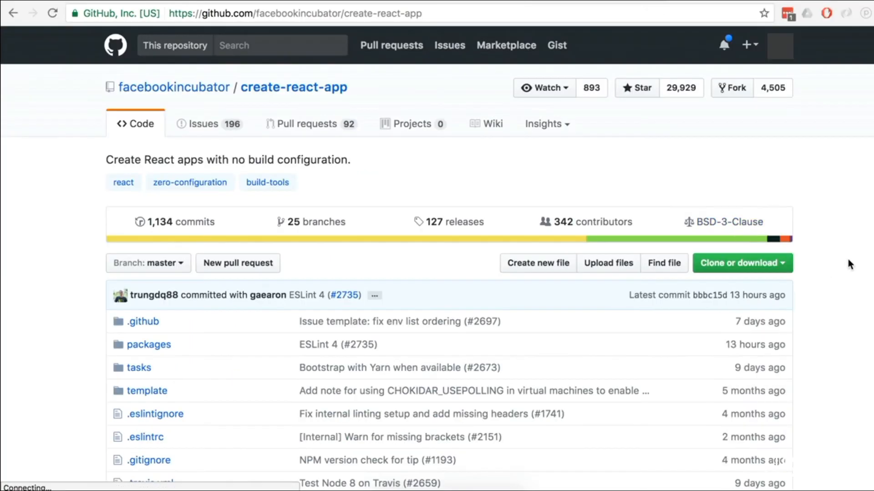
{"action": "mouse_move", "coordinate": [819, 239]}
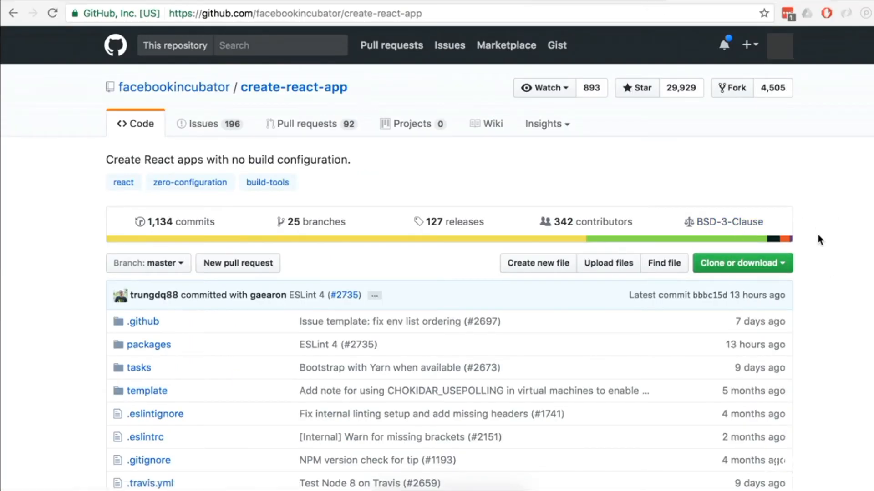
{"action": "mouse_move", "coordinate": [261, 94]}
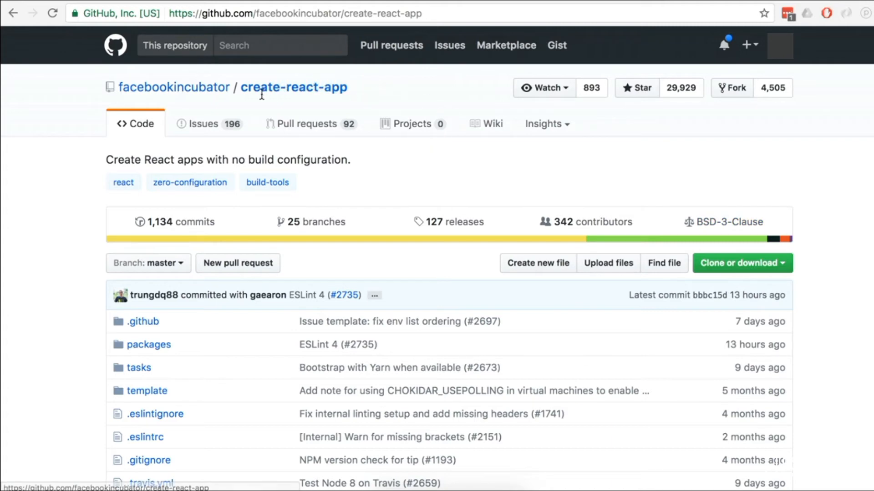
{"action": "mouse_move", "coordinate": [819, 239]}
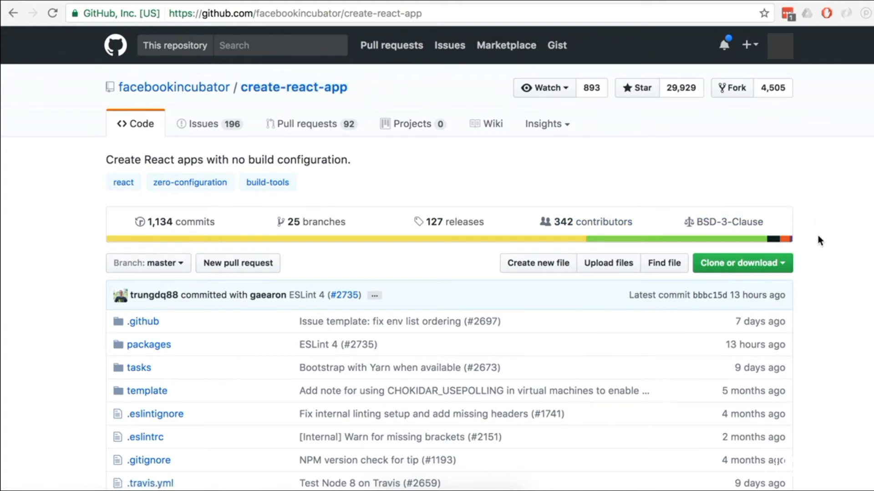
{"action": "mouse_move", "coordinate": [624, 117]}
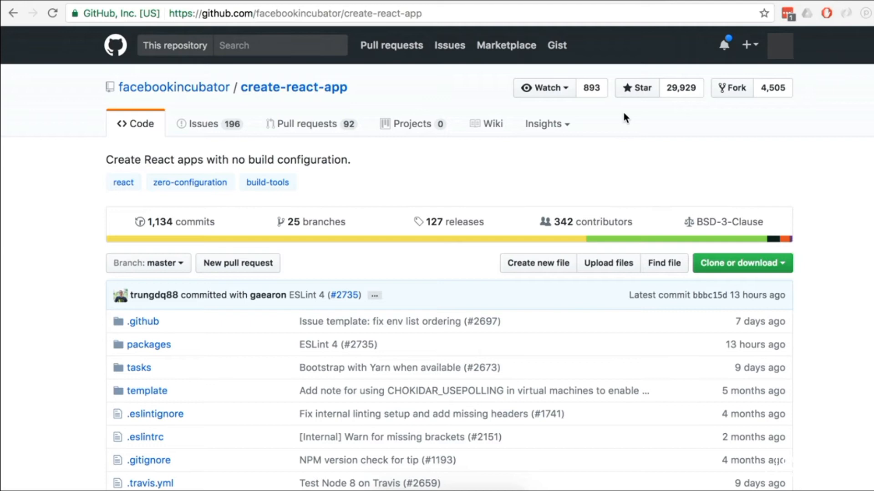
{"action": "mouse_move", "coordinate": [857, 264]}
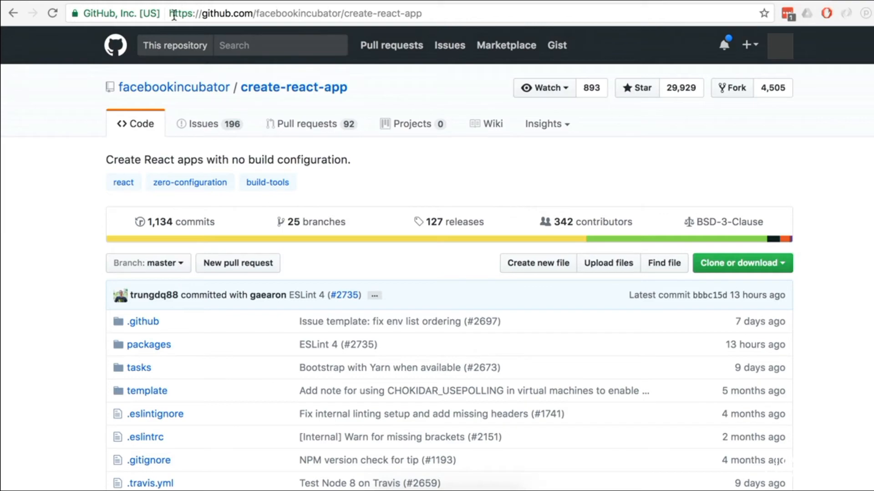
{"action": "scroll", "scroll_direction": "down", "scroll_amount": 3}
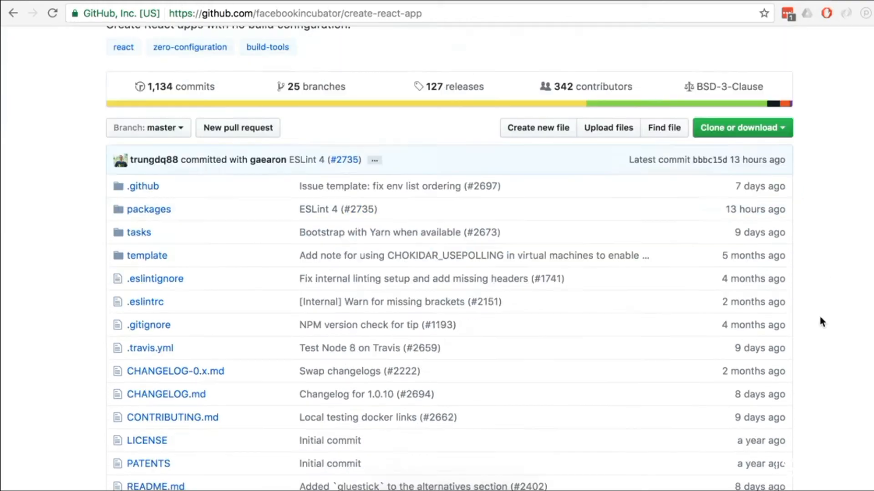
{"action": "scroll", "scroll_direction": "down", "scroll_amount": 3}
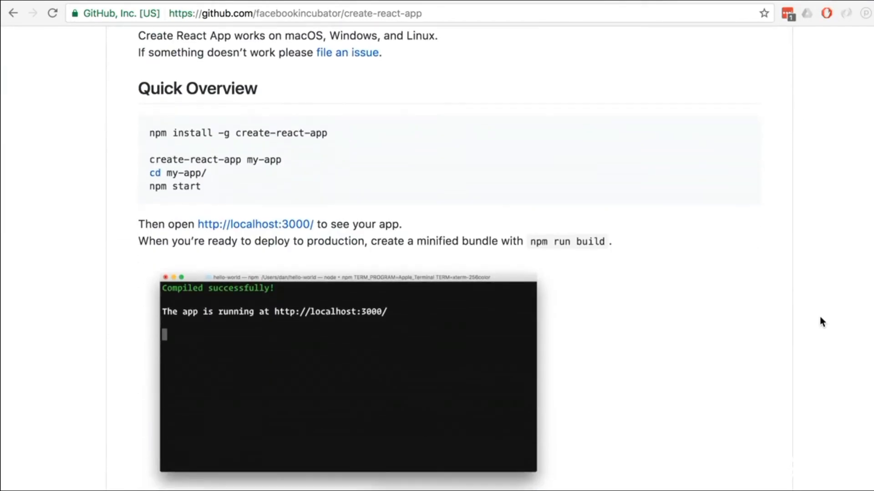
{"action": "scroll", "scroll_direction": "down", "scroll_amount": 3}
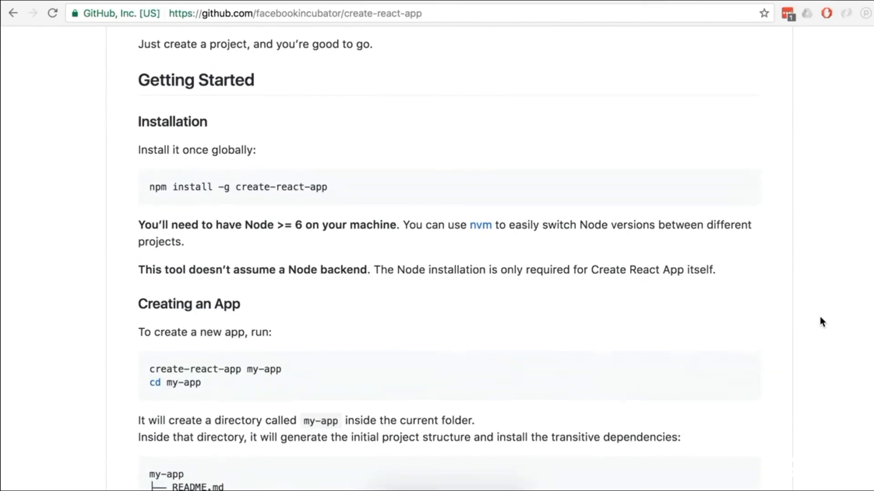
{"action": "scroll", "scroll_direction": "down", "scroll_amount": 3}
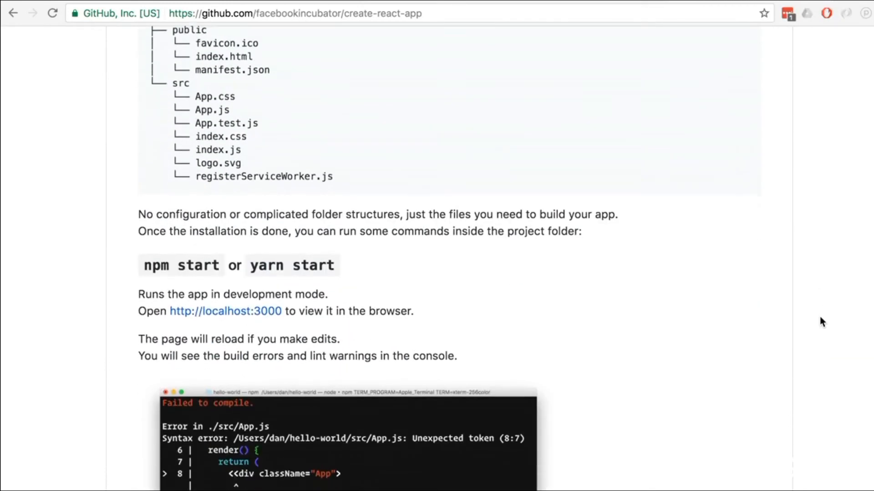
{"action": "scroll", "scroll_direction": "down", "scroll_amount": 3}
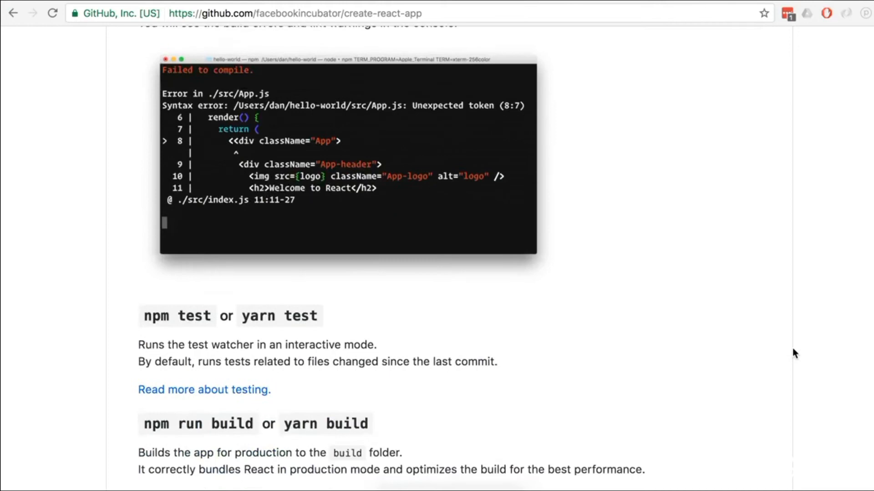
{"action": "scroll", "scroll_direction": "down", "scroll_amount": 3}
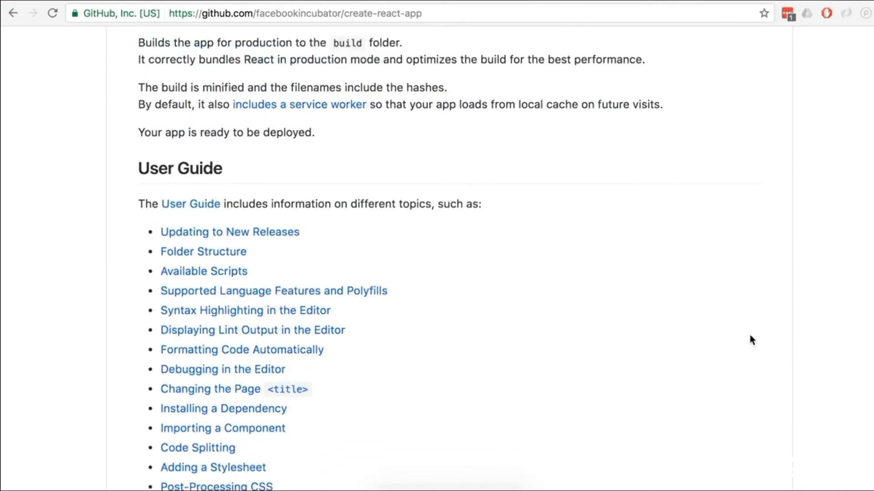
{"action": "scroll", "scroll_direction": "down", "scroll_amount": 3}
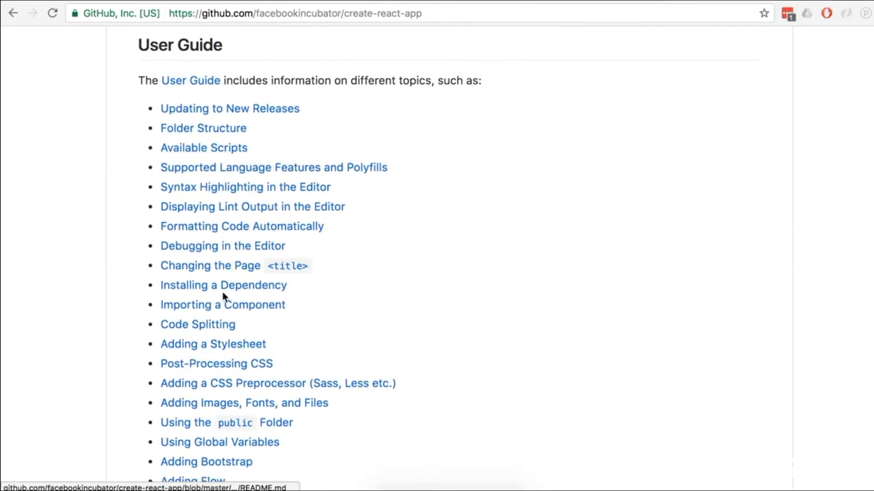
{"action": "scroll", "scroll_direction": "down", "scroll_amount": 3}
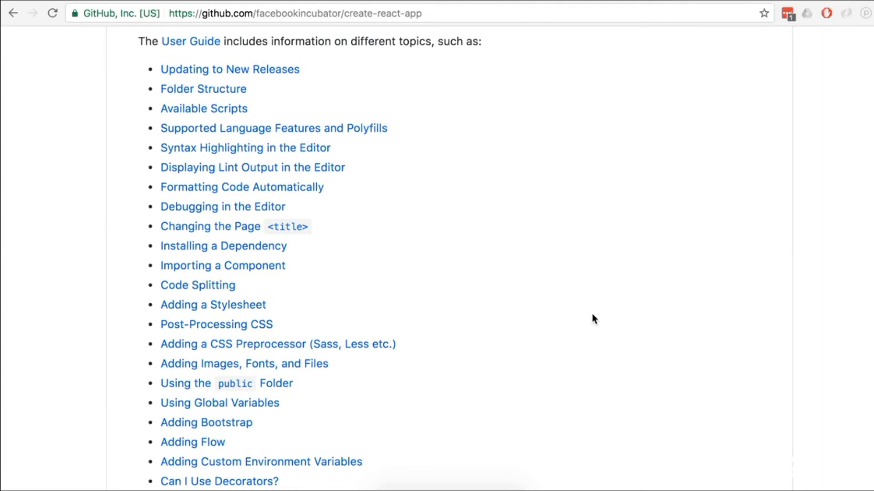
{"action": "scroll", "scroll_direction": "up", "scroll_amount": 3}
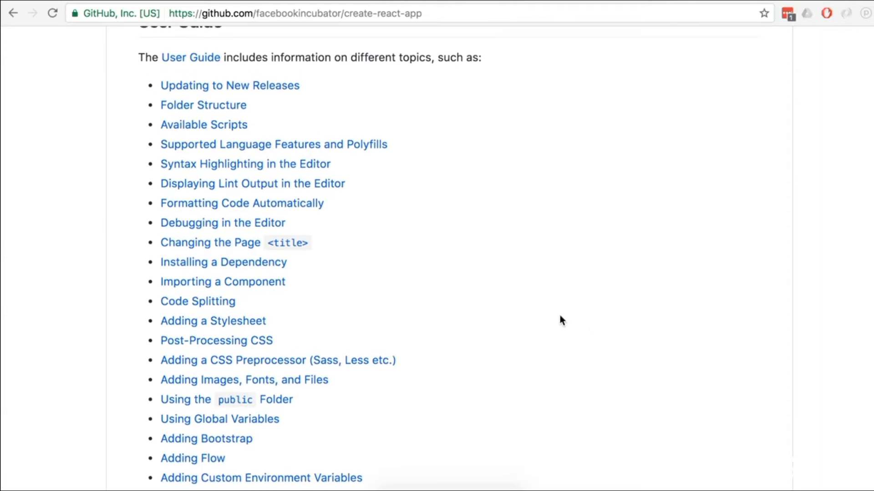
{"action": "mouse_move", "coordinate": [438, 330]}
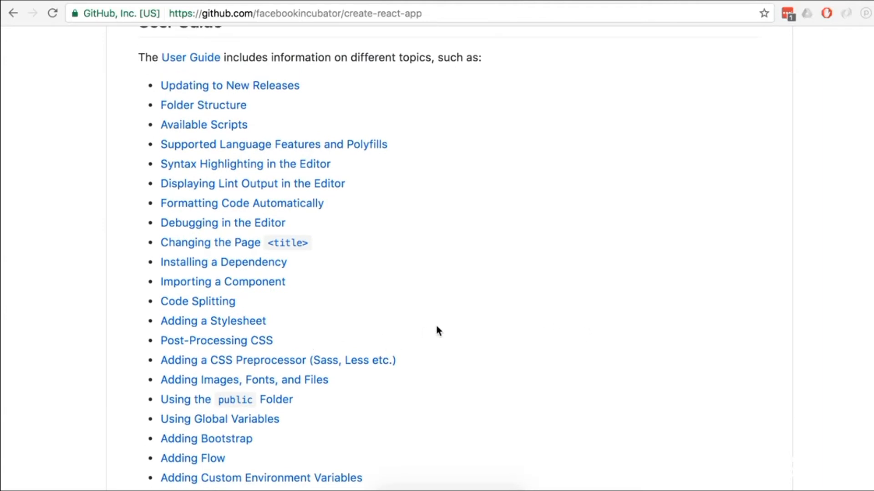
{"action": "mouse_move", "coordinate": [236, 361]}
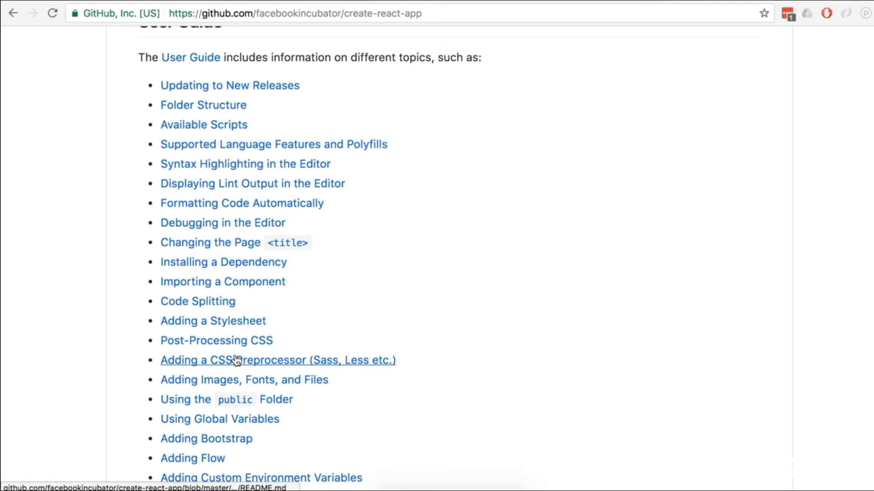
{"action": "scroll", "scroll_direction": "down", "scroll_amount": 3}
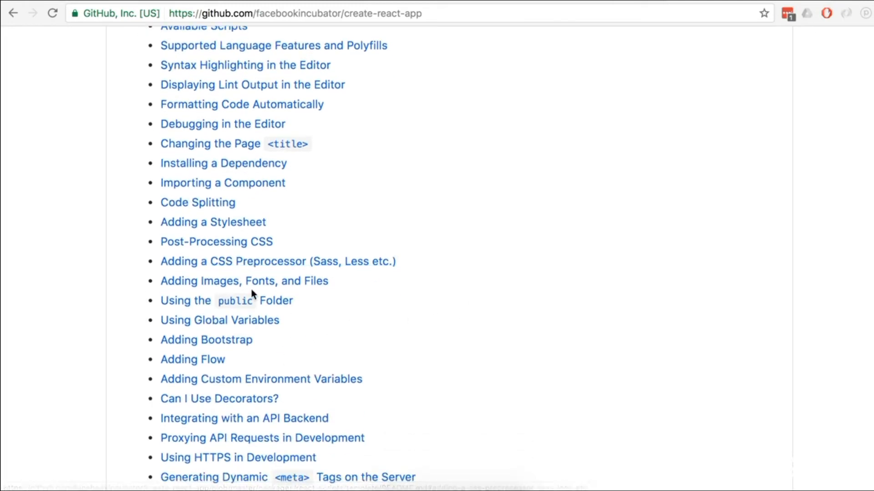
{"action": "mouse_move", "coordinate": [243, 281]}
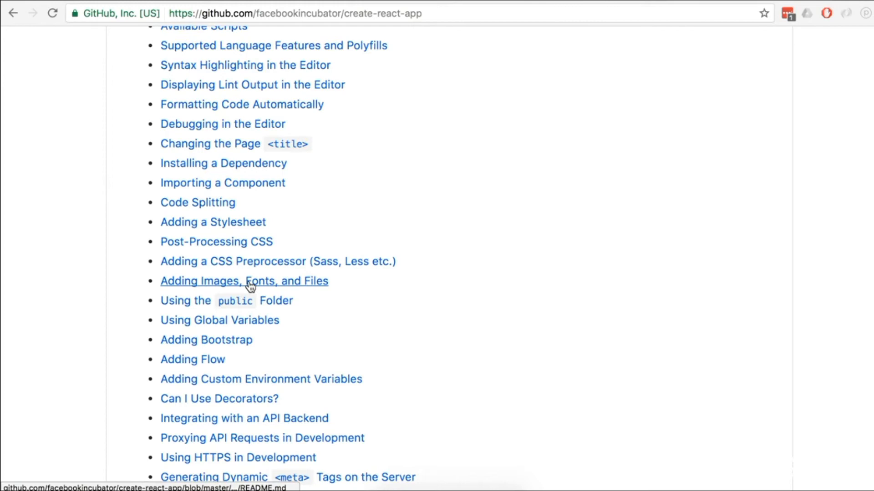
{"action": "mouse_move", "coordinate": [192, 359]}
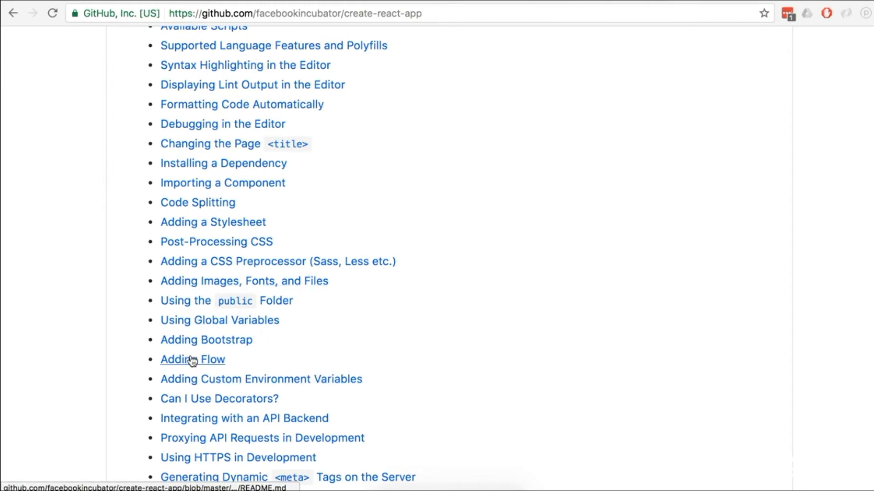
{"action": "scroll", "scroll_direction": "up", "scroll_amount": 3}
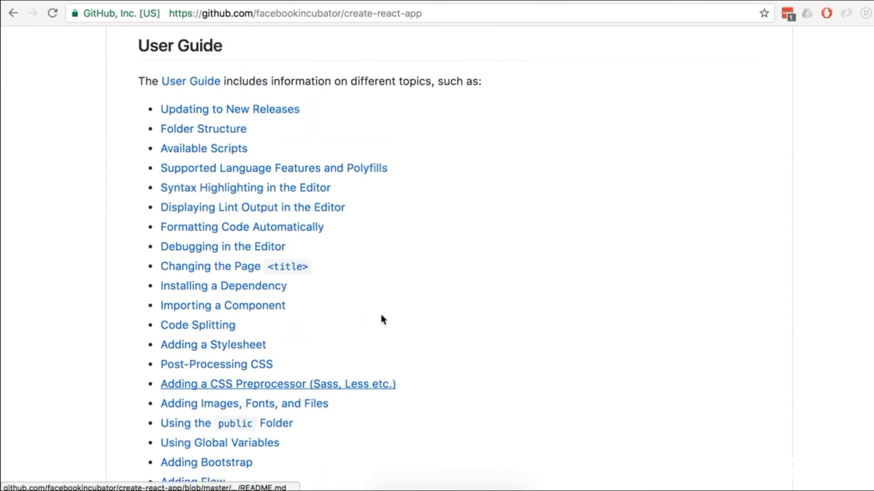
{"action": "scroll", "scroll_direction": "up", "scroll_amount": 3}
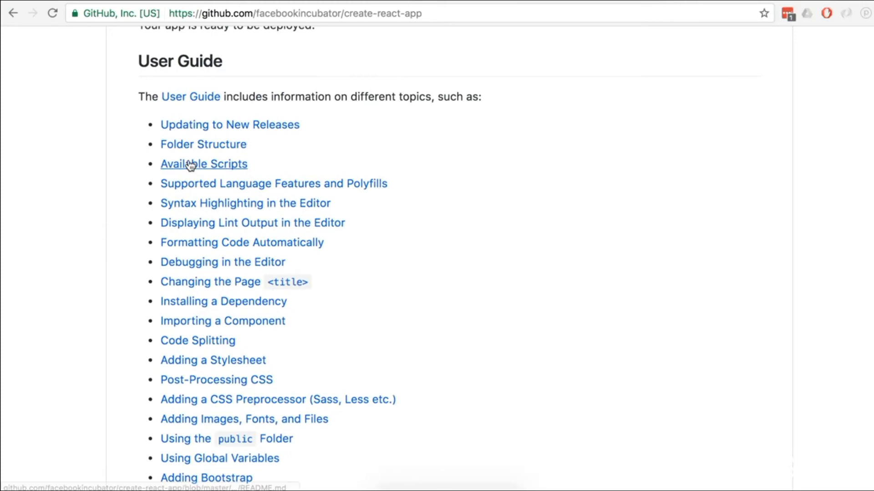
{"action": "mouse_move", "coordinate": [672, 207]}
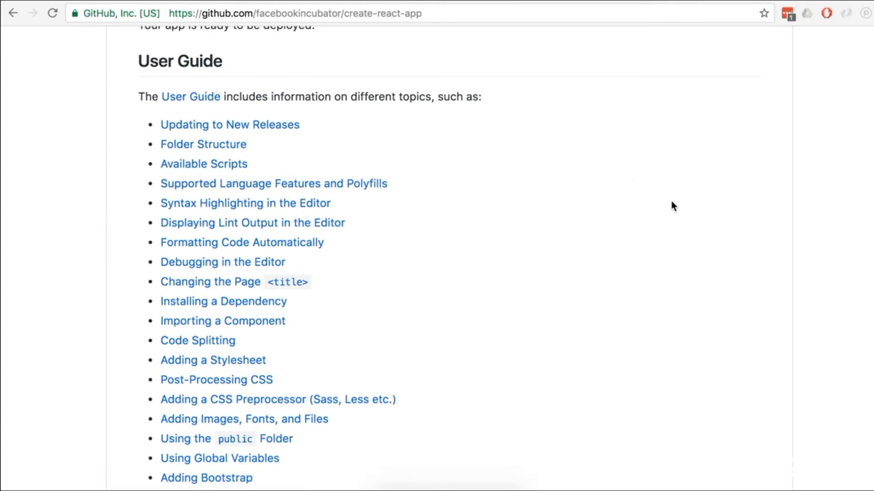
{"action": "scroll", "scroll_direction": "up", "scroll_amount": 3}
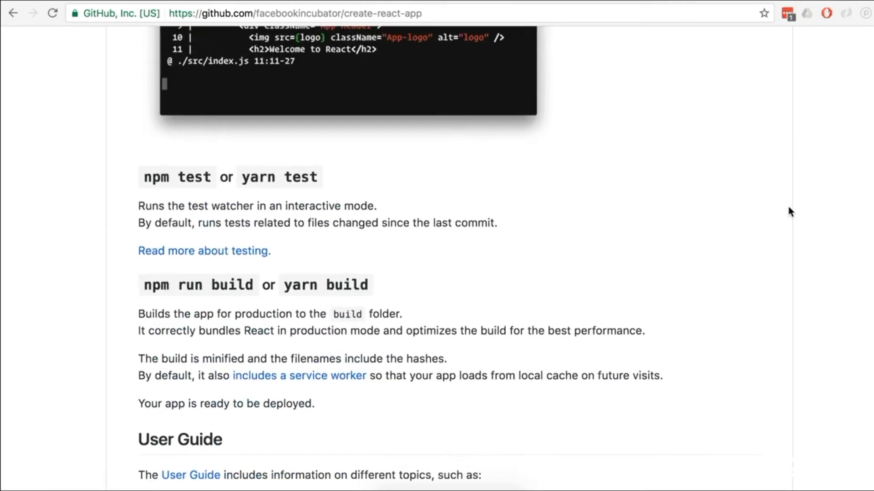
{"action": "scroll", "scroll_direction": "up", "scroll_amount": 3}
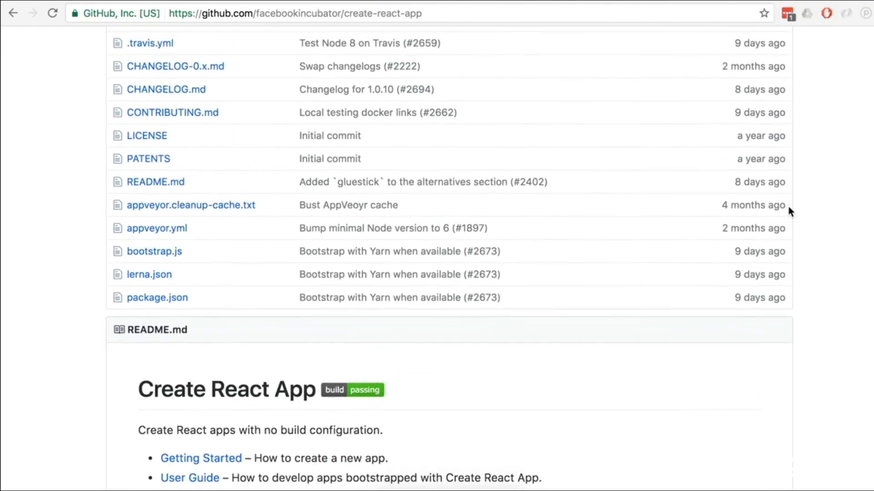
{"action": "scroll", "scroll_direction": "down", "scroll_amount": 3}
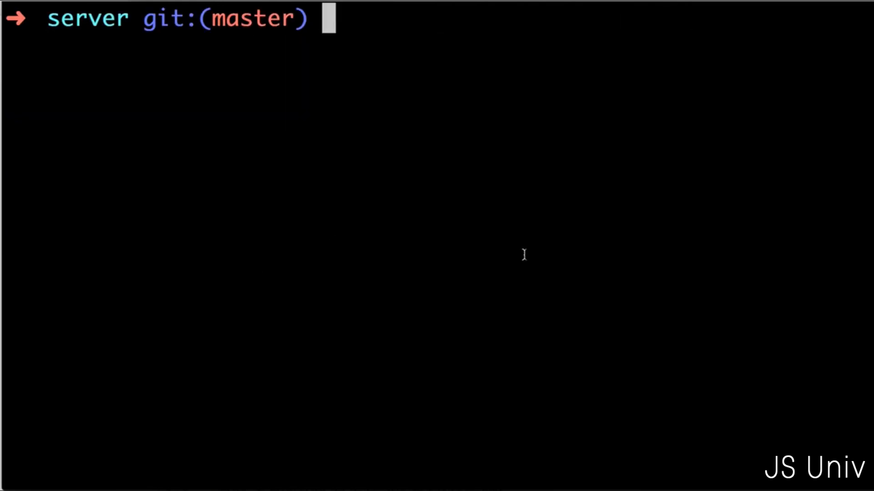
Step: Compose 'sudo npm install -g create-react-app' at the server prompt, highlighting the sudo prefix
{"action": "type", "text": "sudo"}
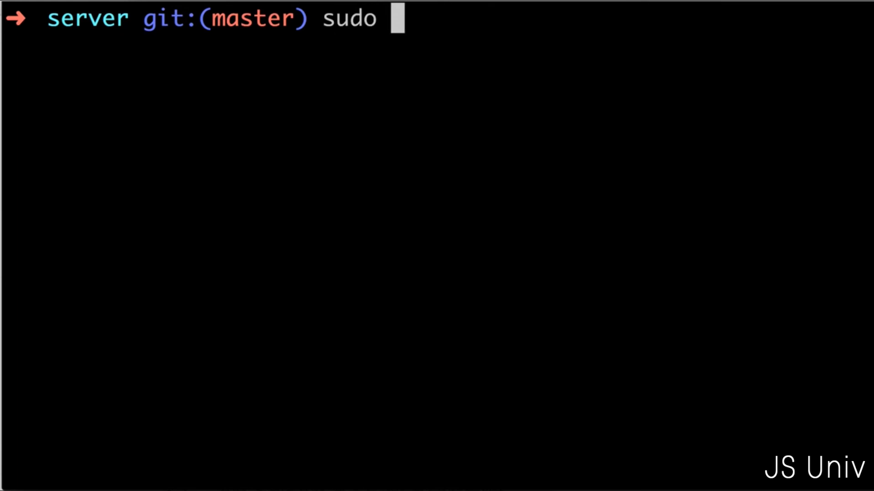
{"action": "type", "text": "npm install"}
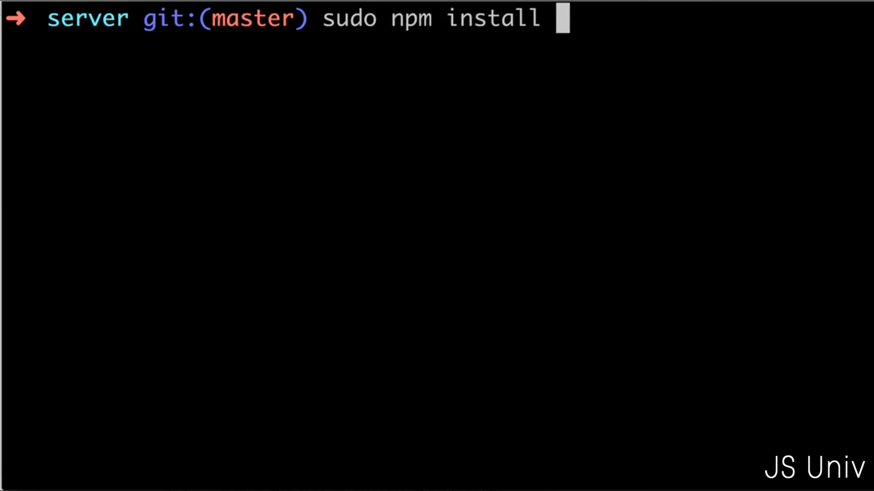
{"action": "type", "text": "-g create-reac"}
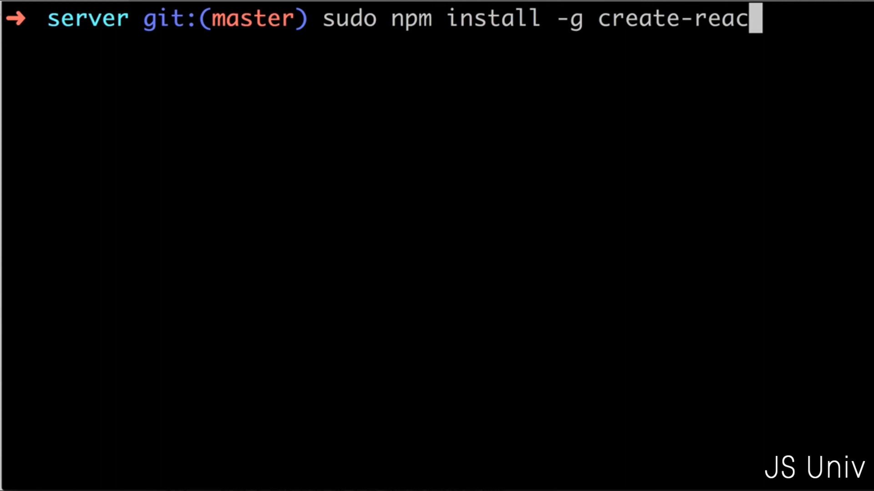
{"action": "type", "text": "t-app"}
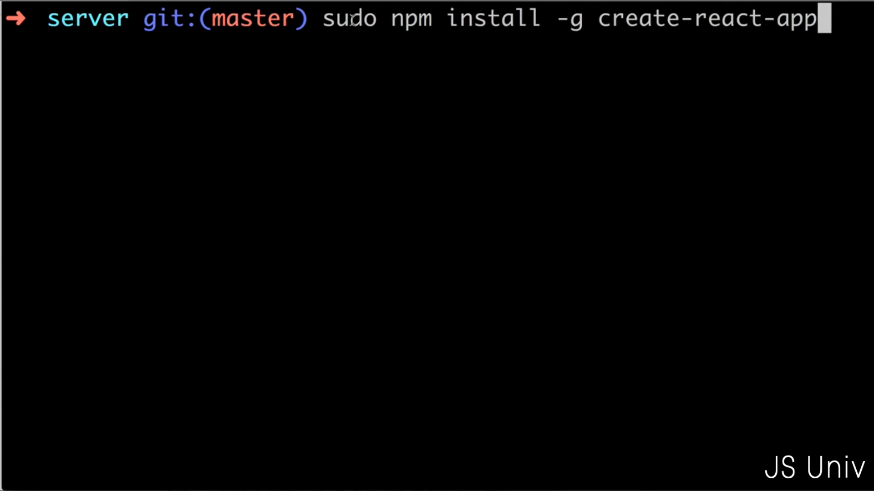
{"action": "double_click", "coordinate": [349, 18]}
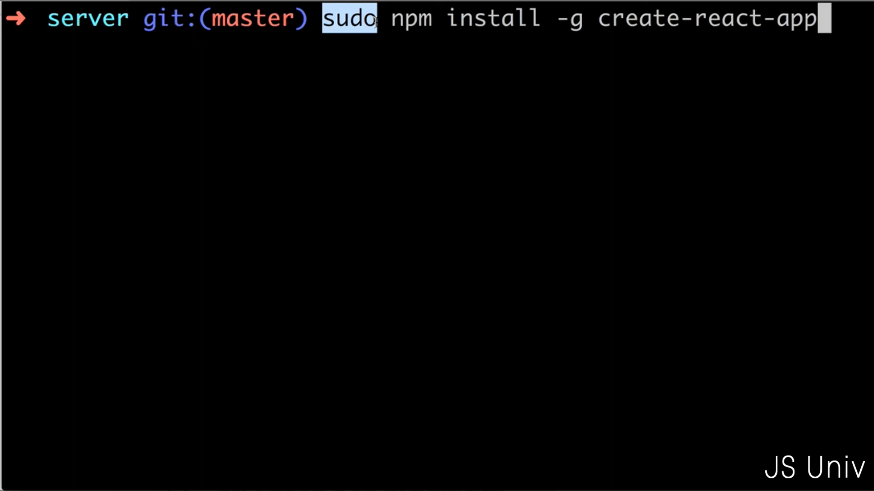
{"action": "mouse_move", "coordinate": [752, 117]}
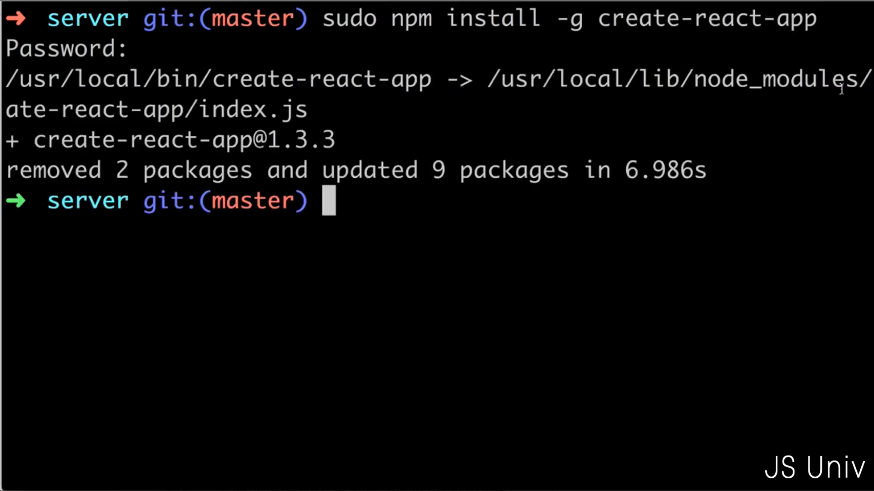
{"action": "mouse_move", "coordinate": [646, 200]}
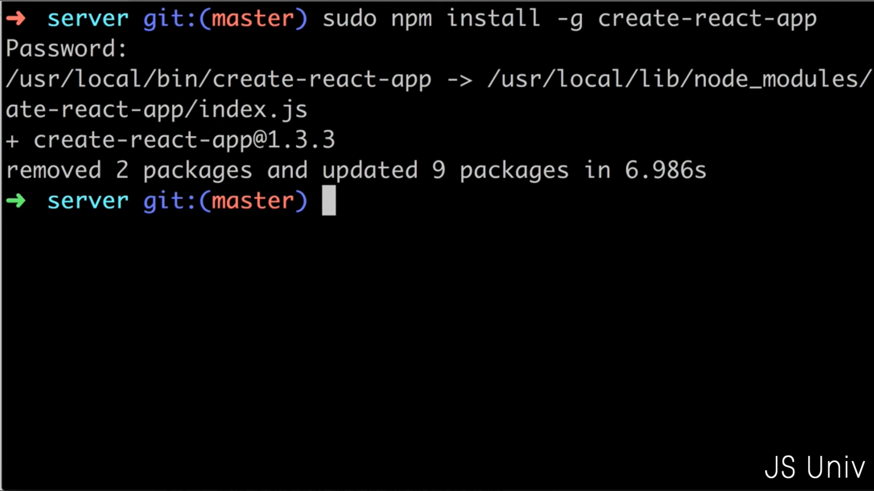
Step: Review the global create-react-app 1.3.3 install output and the listed server folder contents
{"action": "double_click", "coordinate": [705, 19]}
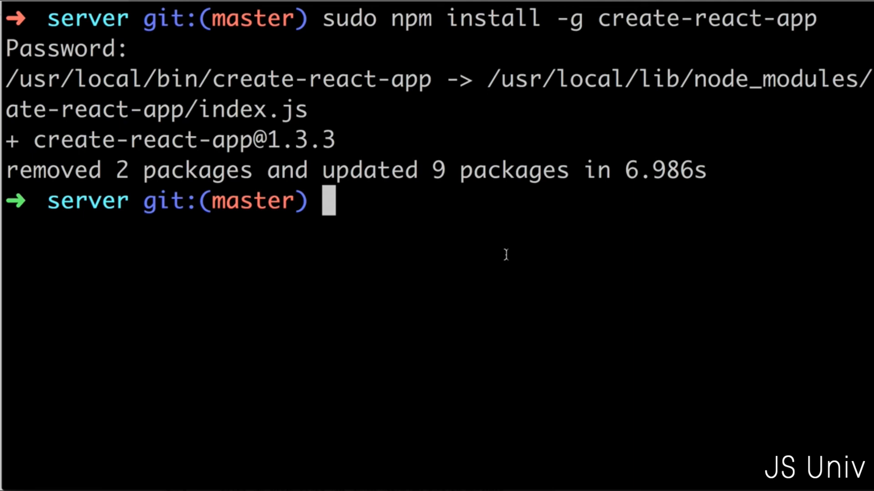
{"action": "double_click", "coordinate": [87, 201]}
{"action": "type", "text": "ls"}
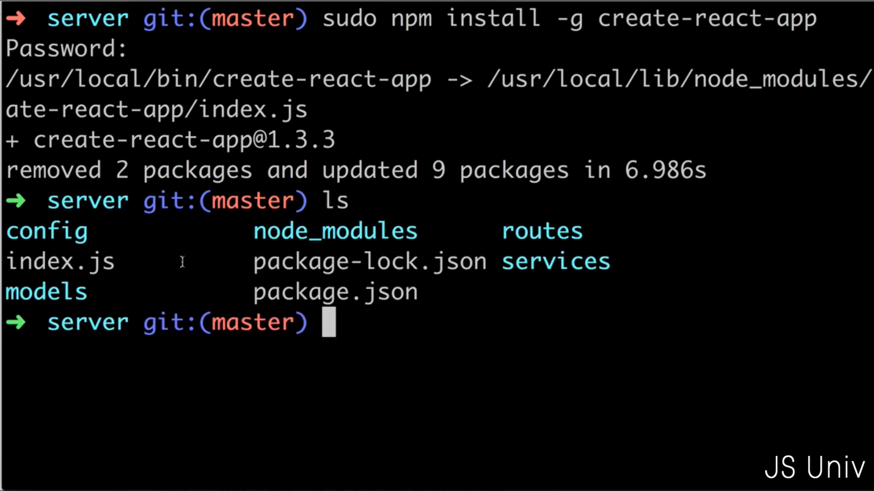
{"action": "mouse_move", "coordinate": [482, 383]}
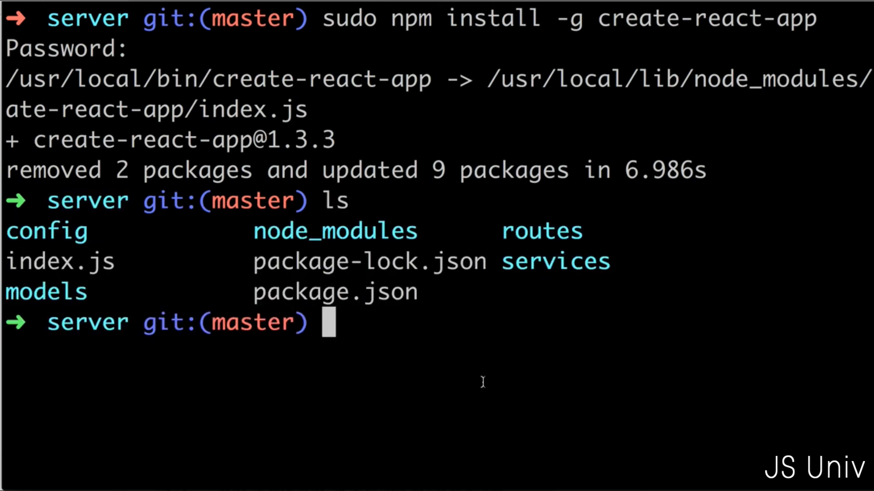
{"action": "mouse_move", "coordinate": [438, 376]}
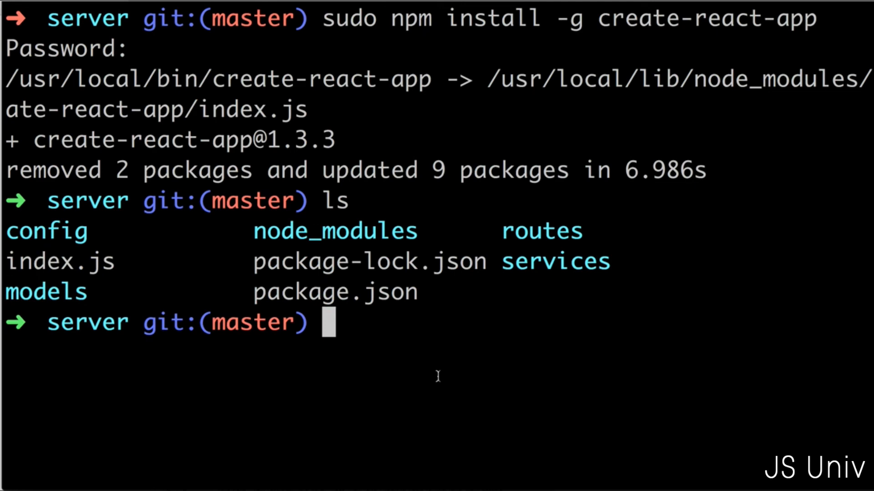
Step: Run 'create-react-app client' to generate the React project inside the server directory
{"action": "type", "text": "creat"}
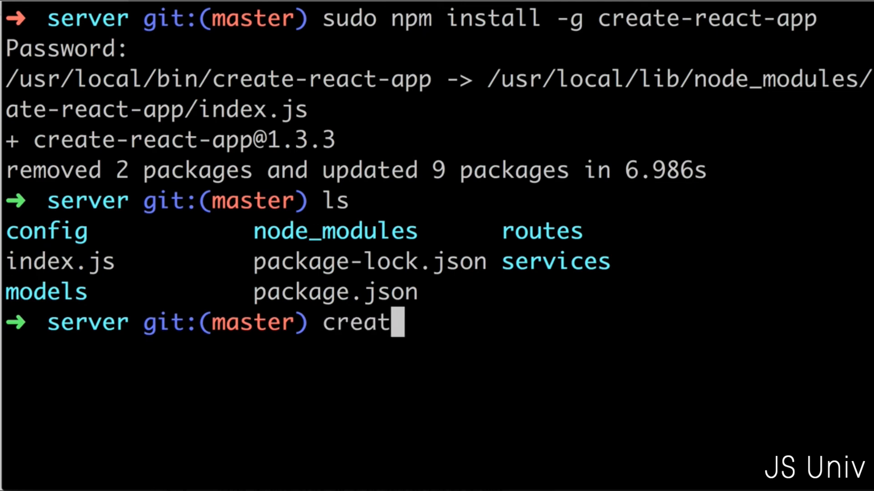
{"action": "type", "text": "e-react-ap"}
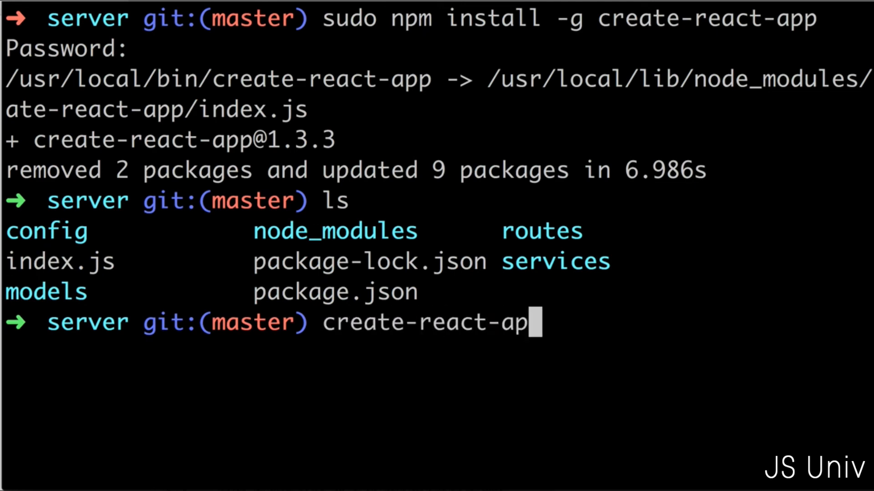
{"action": "type", "text": "p"}
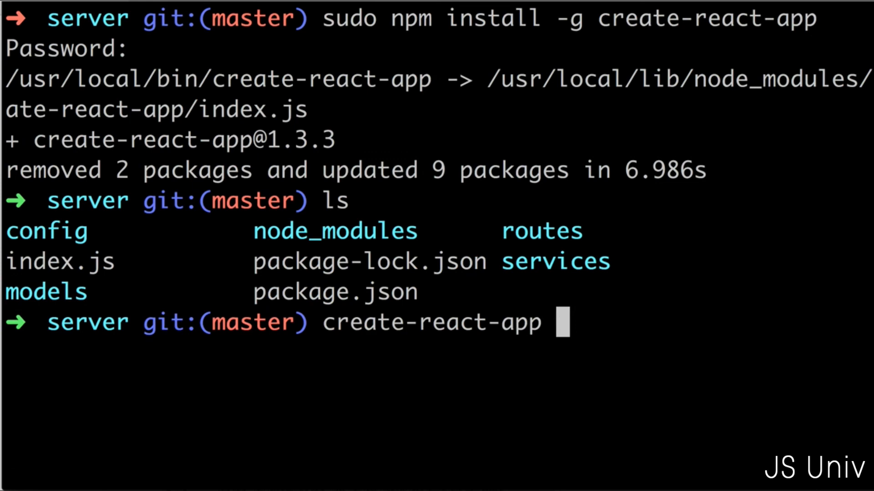
{"action": "type", "text": "client"}
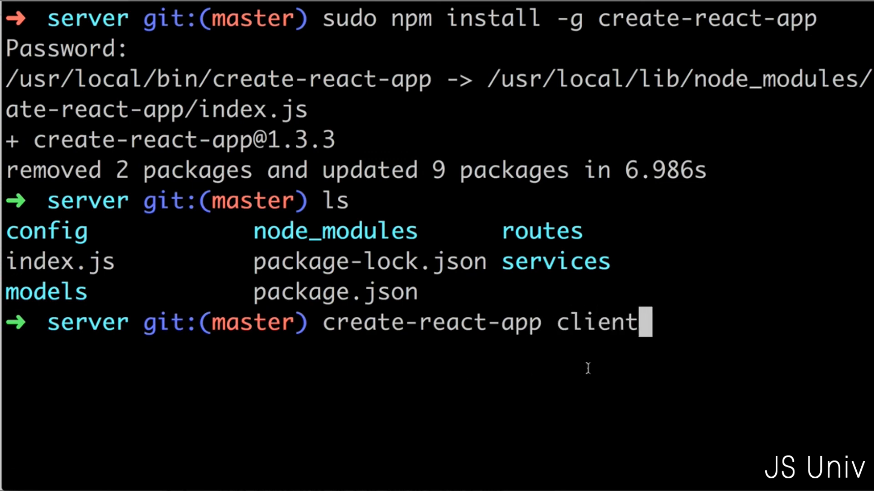
{"action": "double_click", "coordinate": [602, 322]}
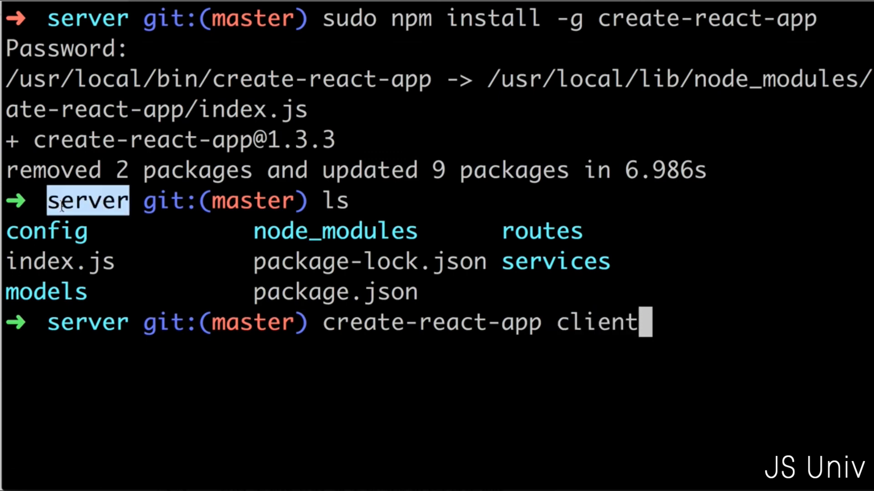
{"action": "double_click", "coordinate": [430, 322]}
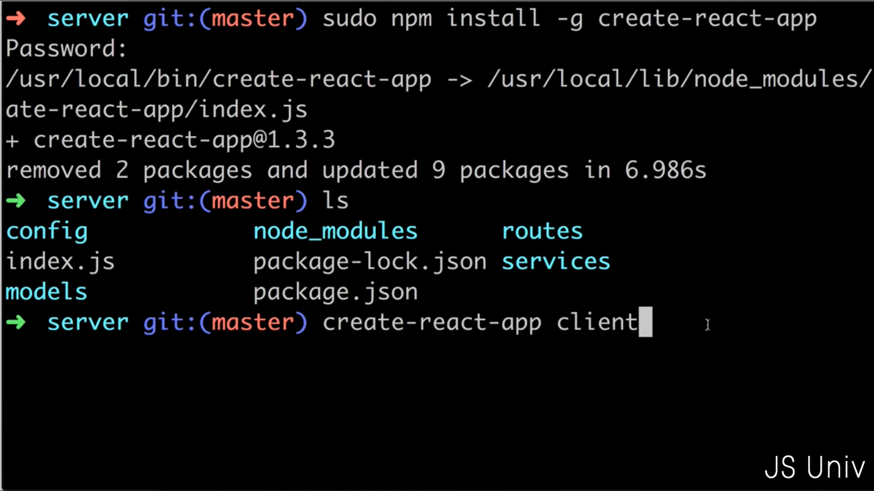
{"action": "key", "text": "Return"}
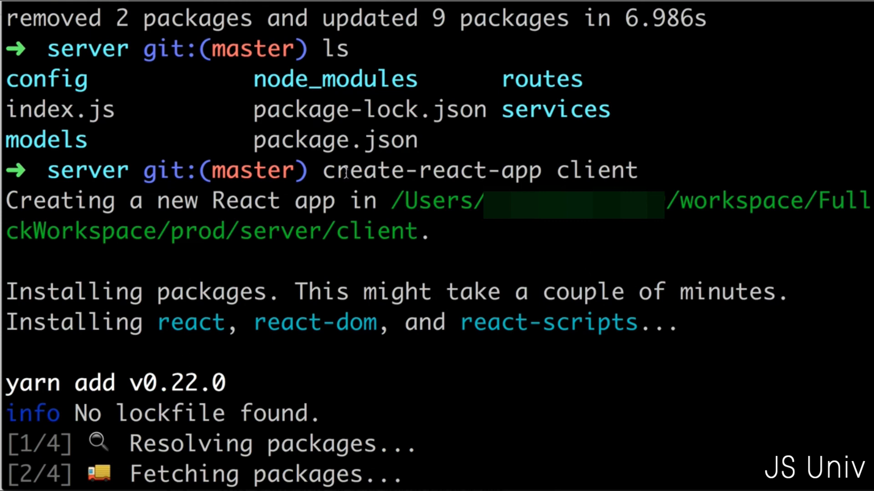
{"action": "mouse_move", "coordinate": [428, 270]}
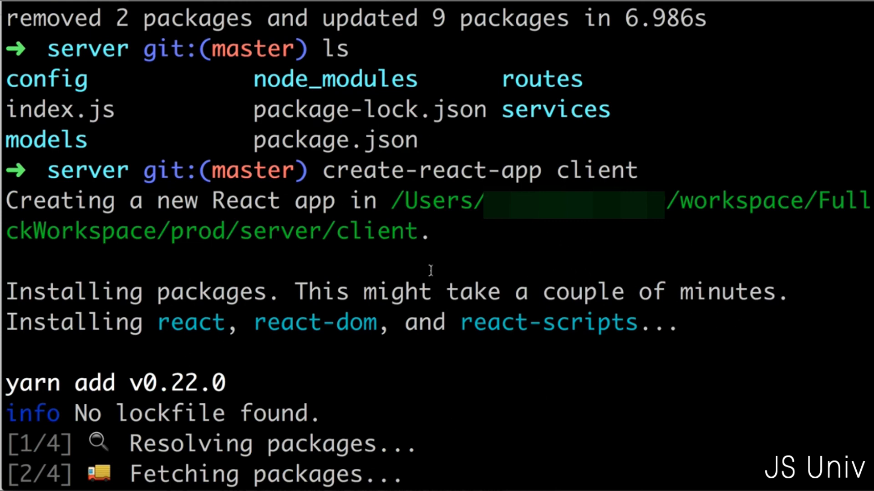
{"action": "mouse_move", "coordinate": [539, 430]}
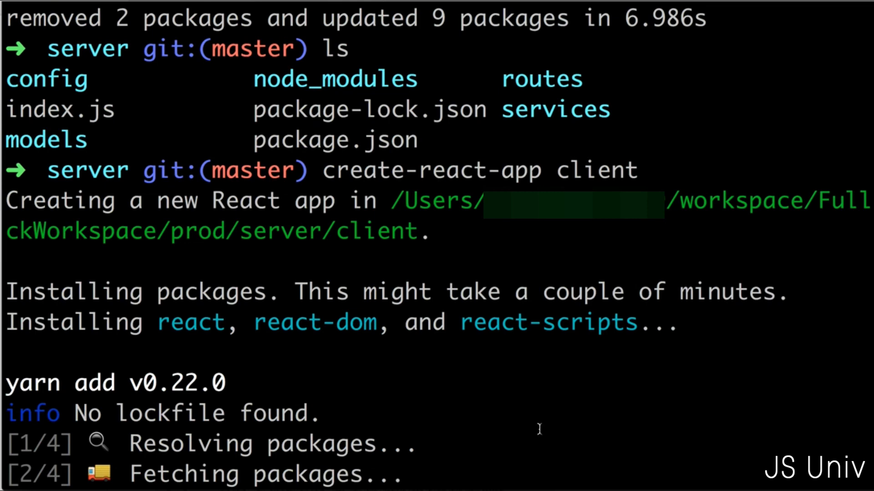
{"action": "mouse_move", "coordinate": [616, 416]}
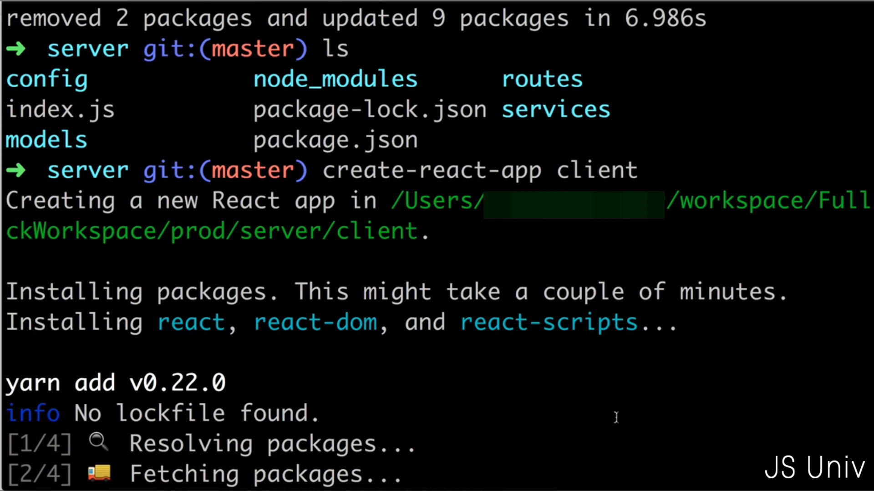
{"action": "mouse_move", "coordinate": [738, 93]}
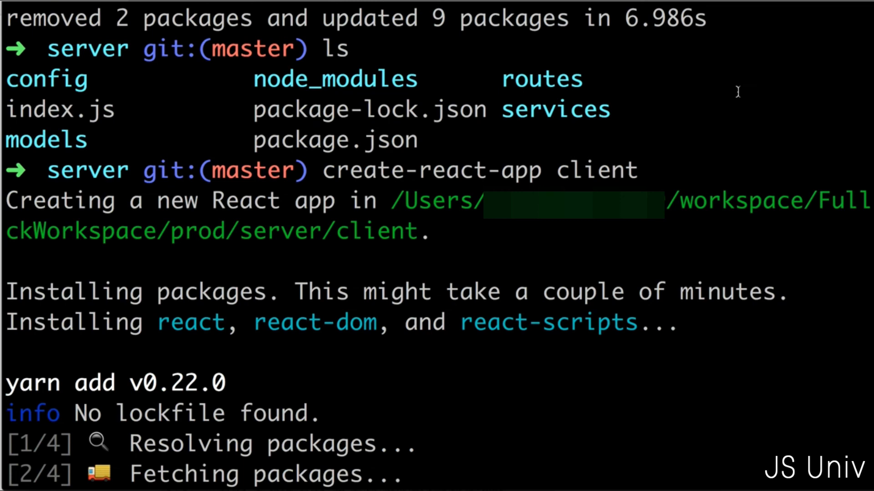